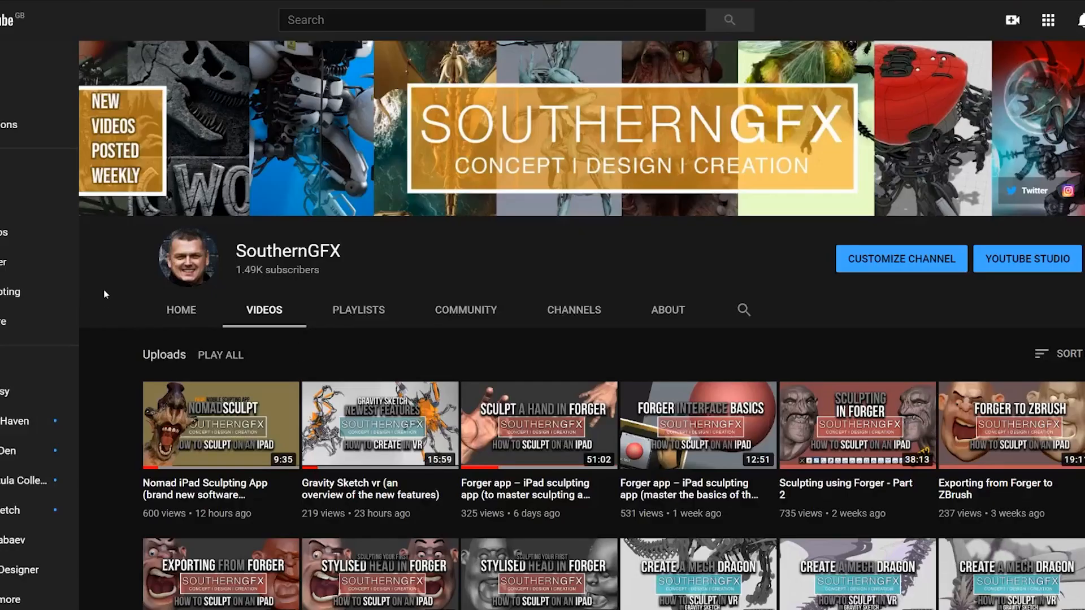
scroll(down, 3)
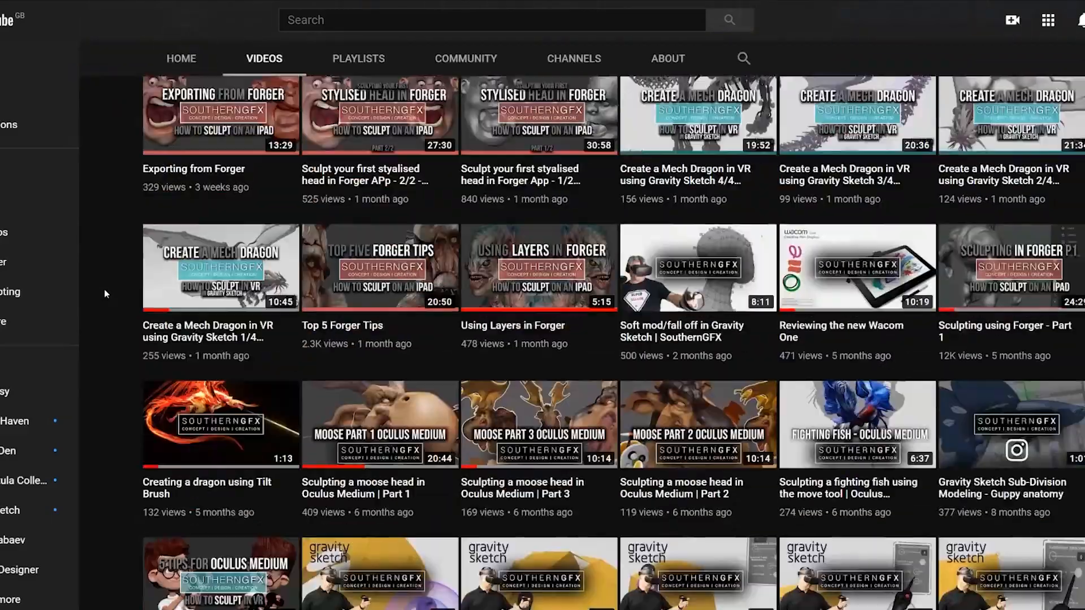
scroll(down, 3)
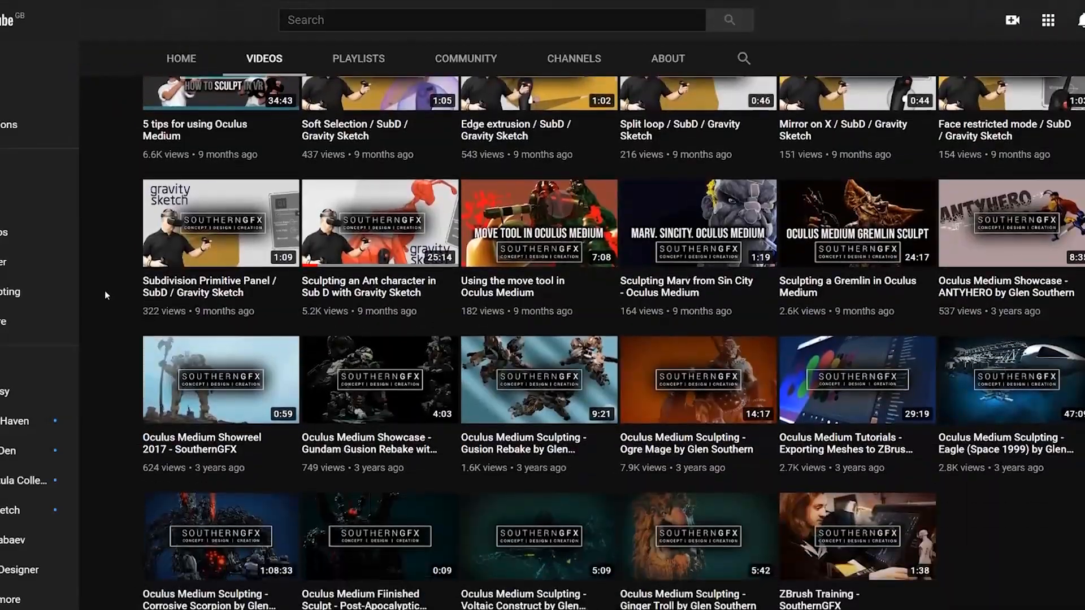